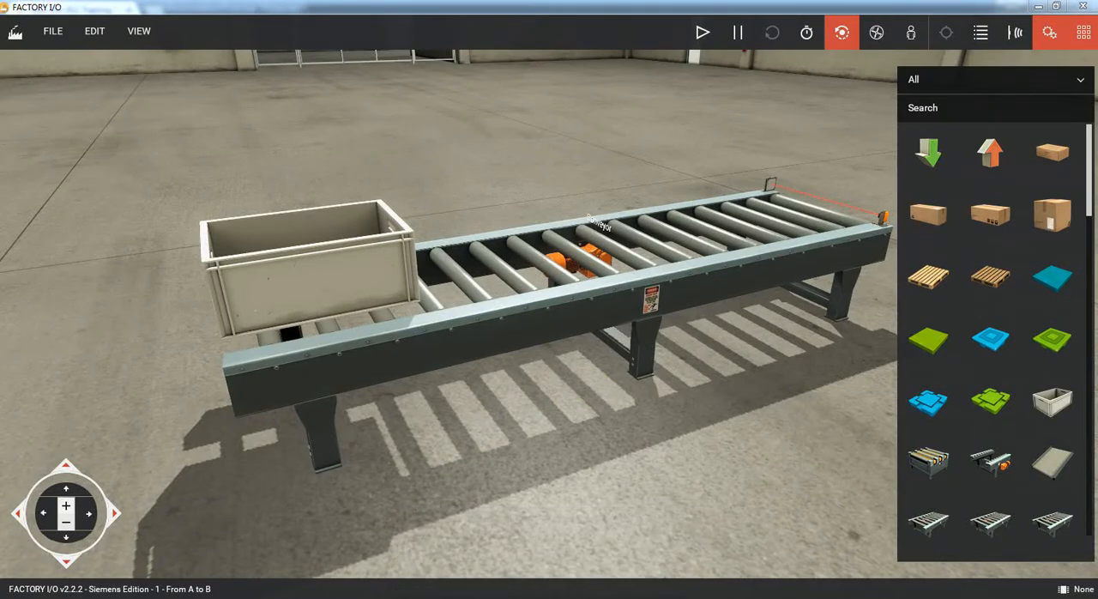
{"action": "mouse_move", "coordinate": [501, 449]}
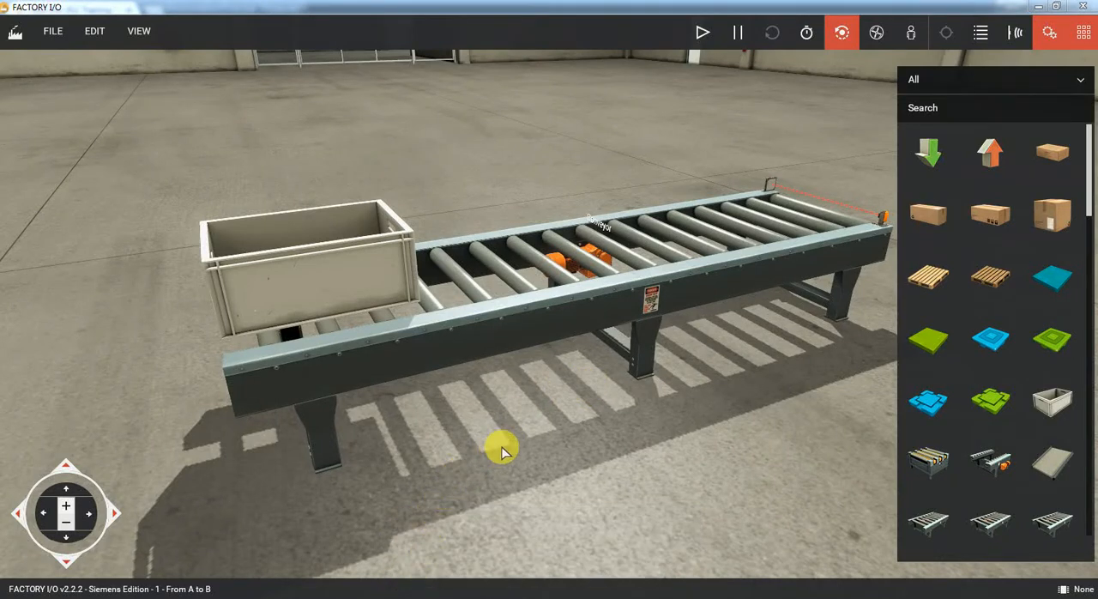
{"action": "mouse_move", "coordinate": [450, 352]}
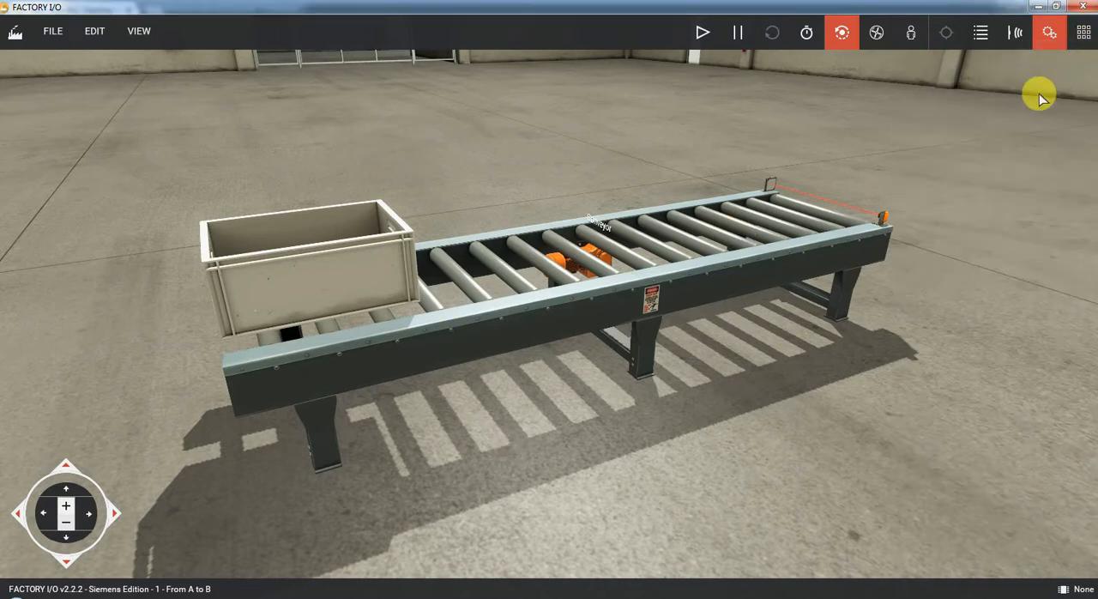
{"action": "mouse_move", "coordinate": [830, 174]}
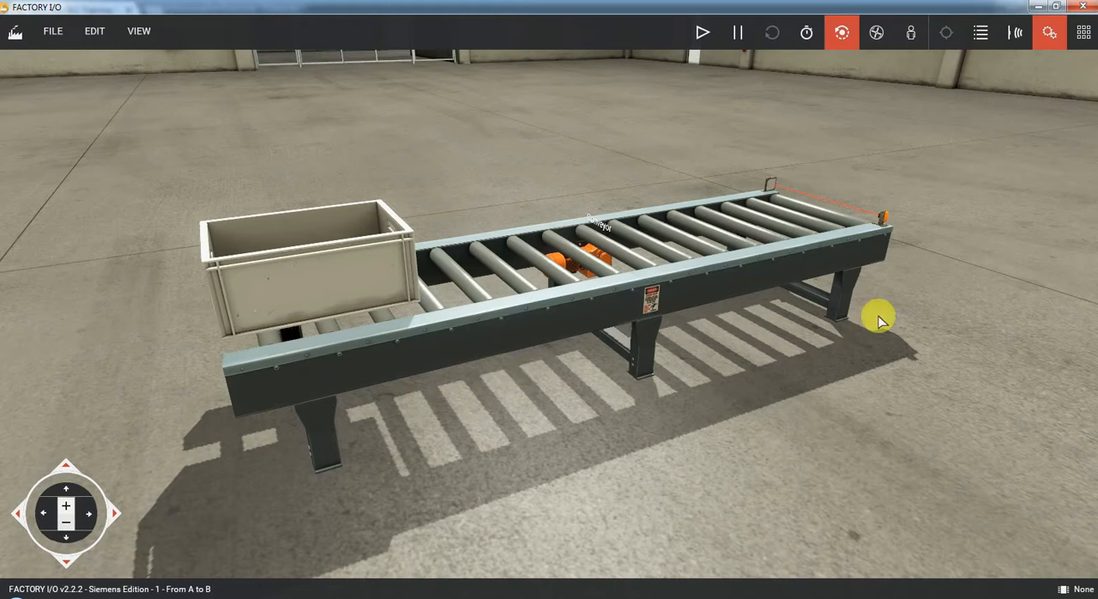
{"action": "mouse_move", "coordinate": [248, 165]}
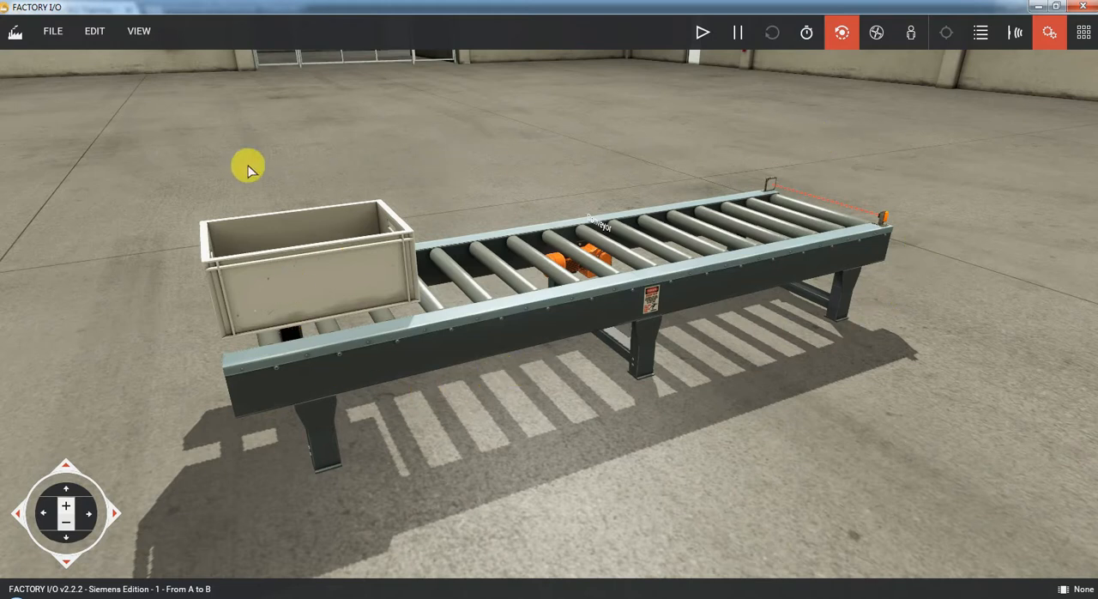
{"action": "mouse_move", "coordinate": [455, 106]}
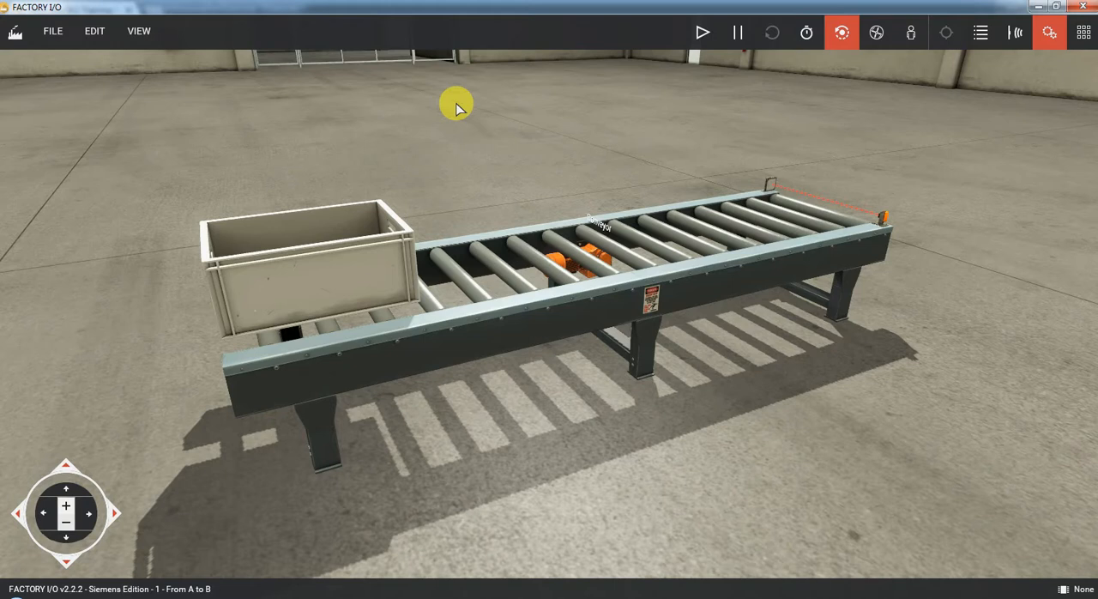
Load the built-in '1 - From A to B' conveyor scene from the Scenes list via File > Open
{"action": "left_click", "coordinate": [52, 31]}
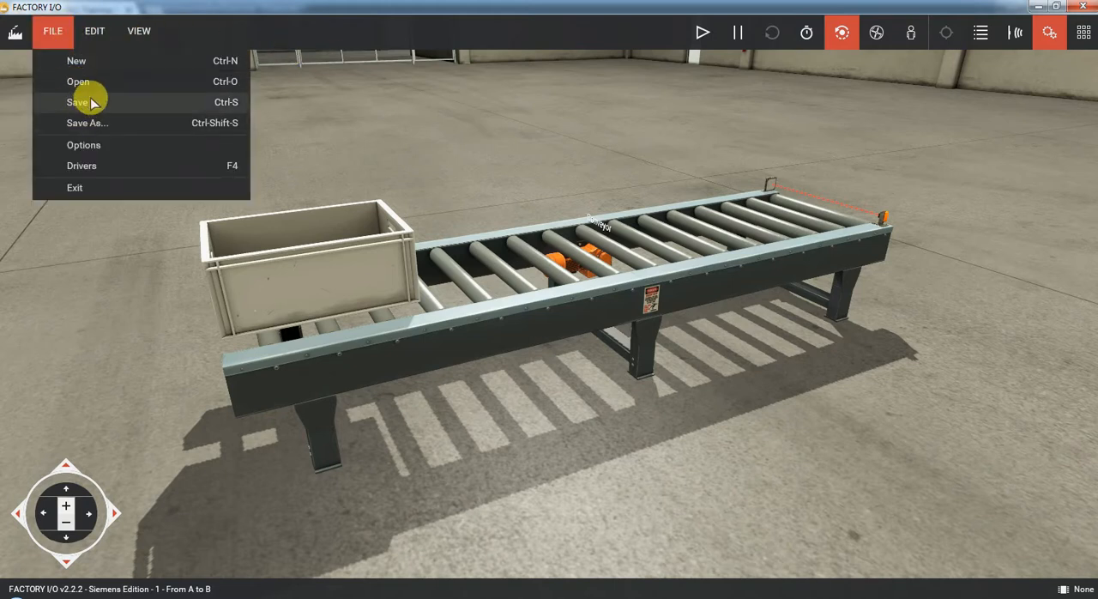
{"action": "left_click", "coordinate": [79, 81]}
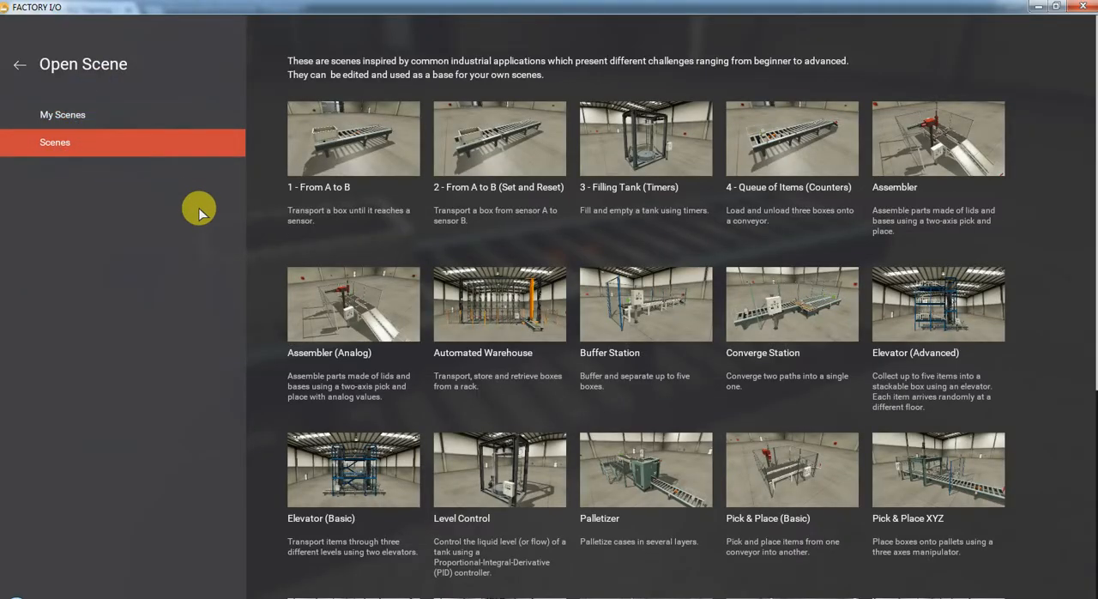
{"action": "mouse_move", "coordinate": [347, 191]}
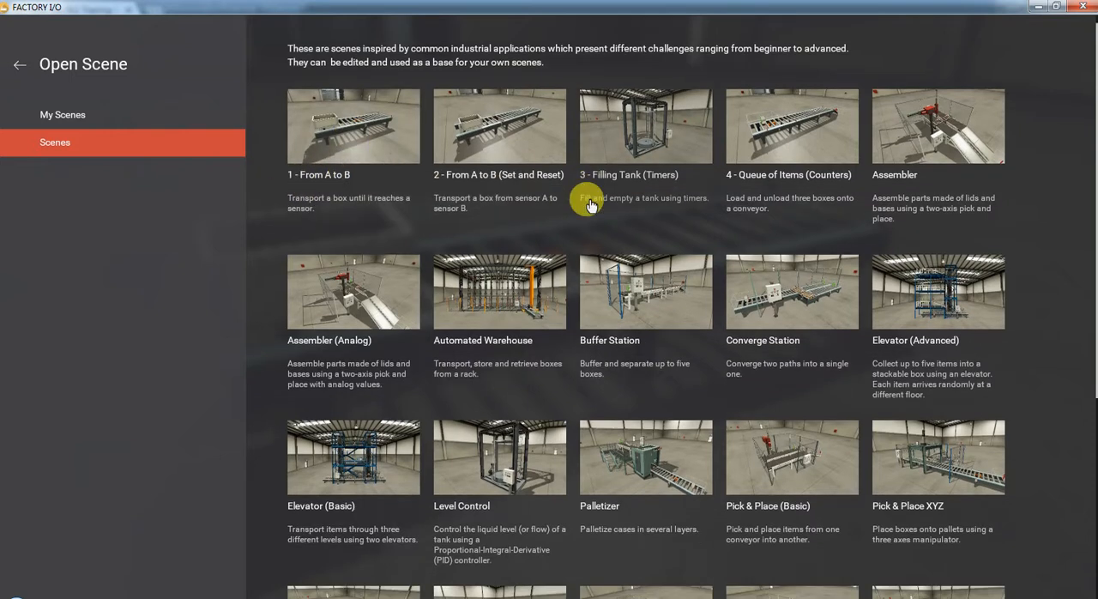
{"action": "scroll", "scroll_direction": "down", "scroll_amount": 3}
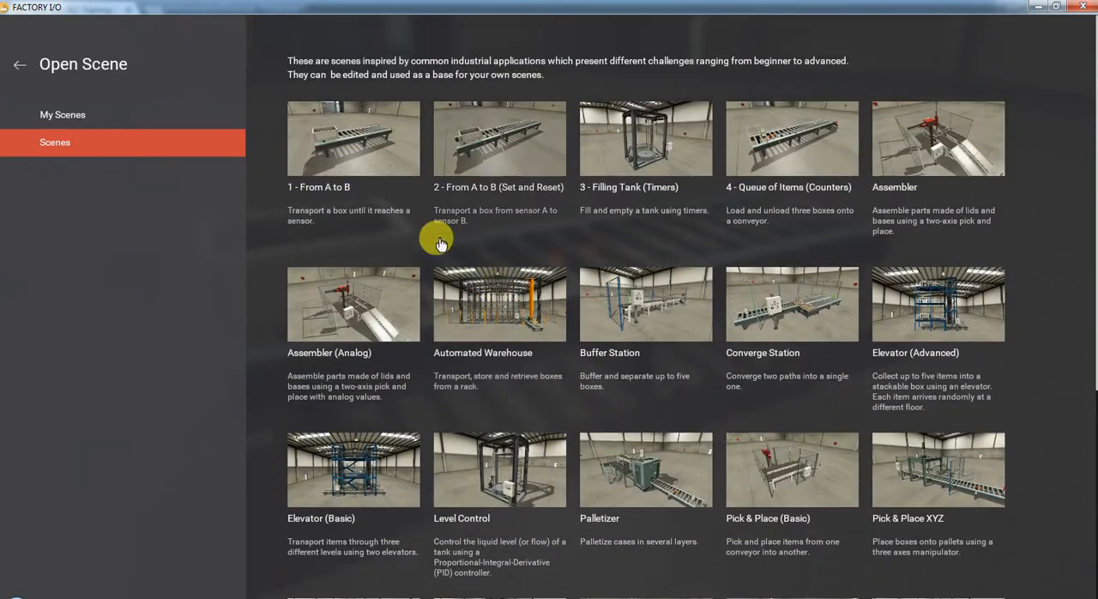
{"action": "double_click", "coordinate": [354, 137]}
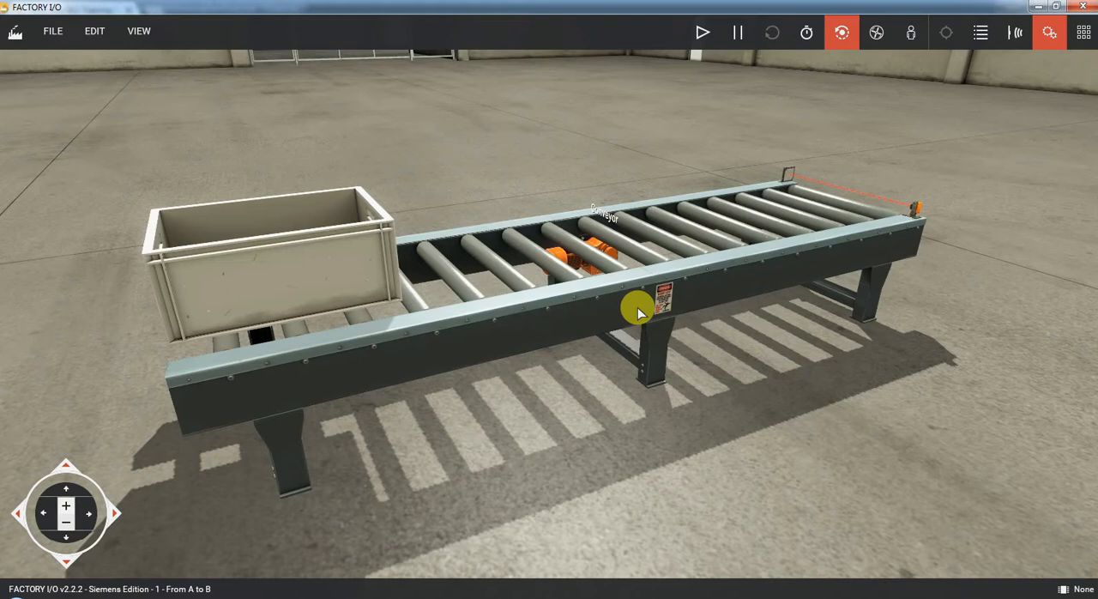
{"action": "mouse_move", "coordinate": [264, 379]}
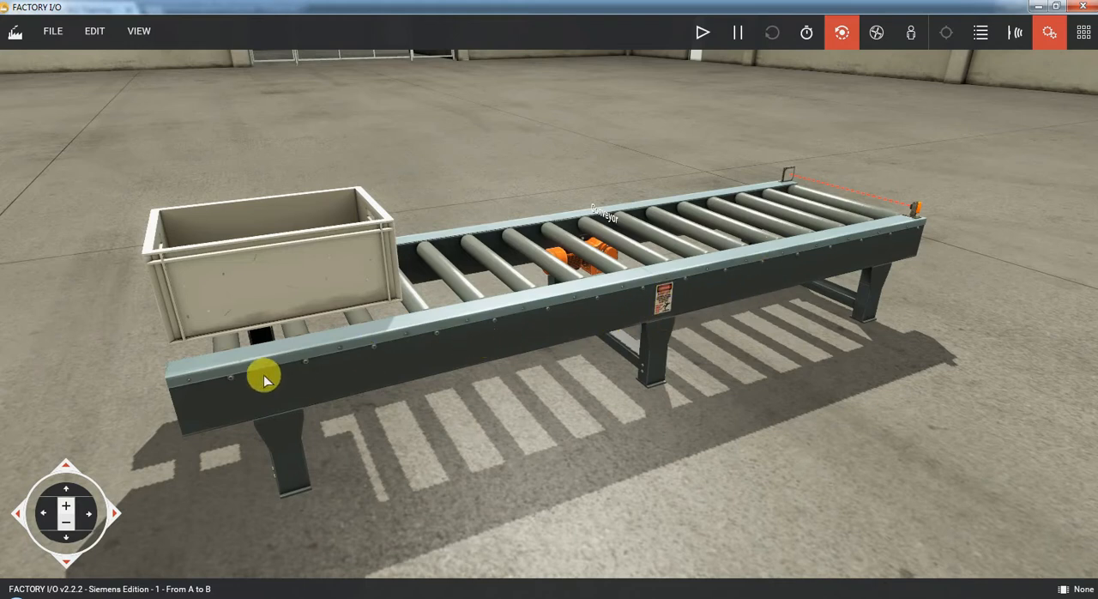
{"action": "mouse_move", "coordinate": [935, 282]}
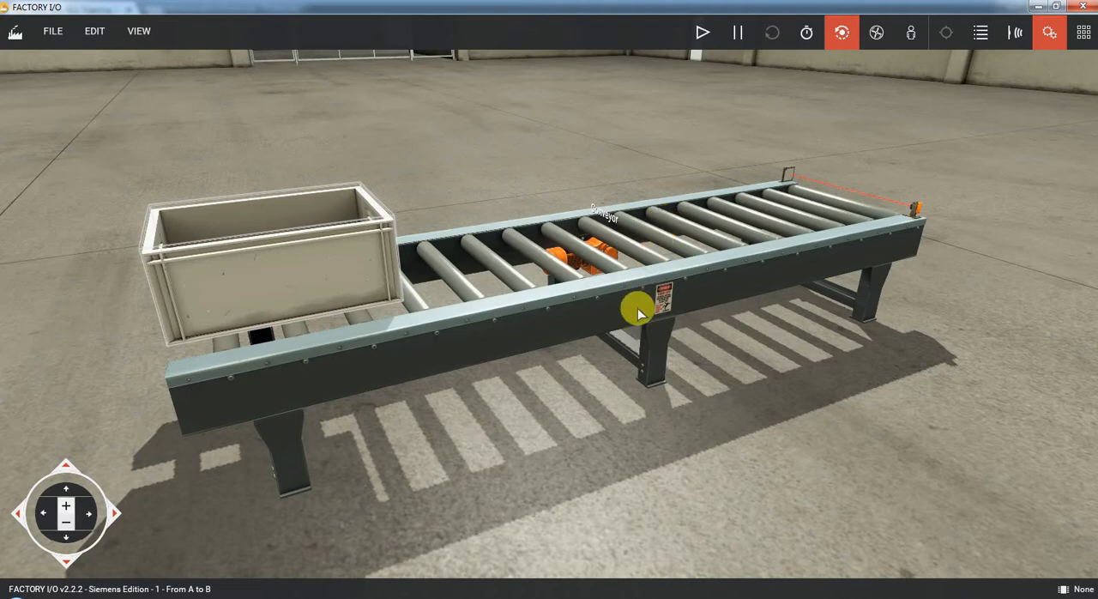
{"action": "mouse_move", "coordinate": [901, 283]}
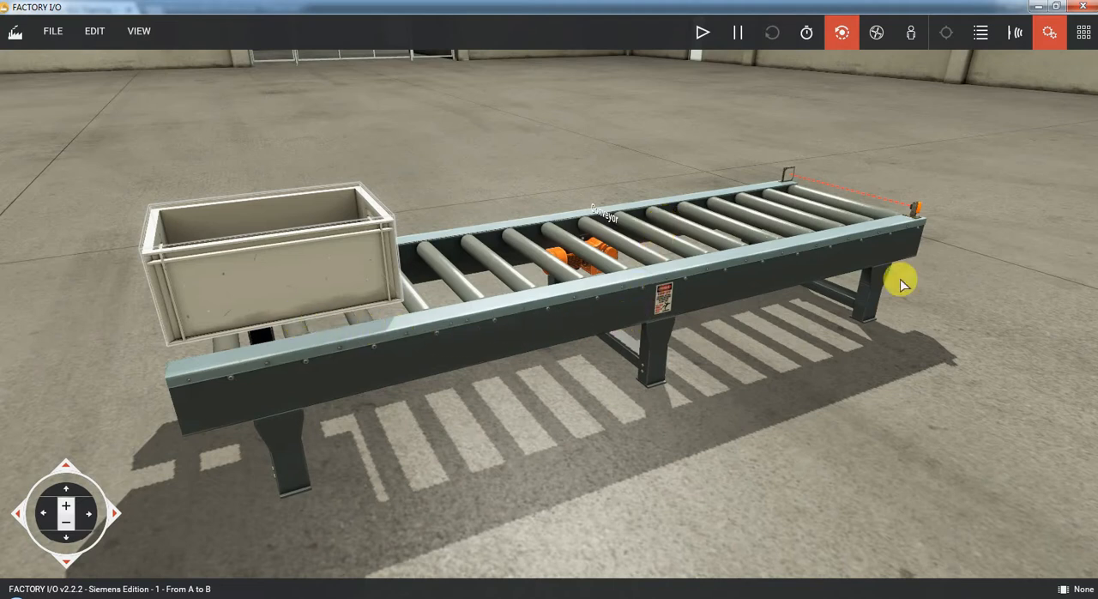
{"action": "mouse_move", "coordinate": [388, 295]}
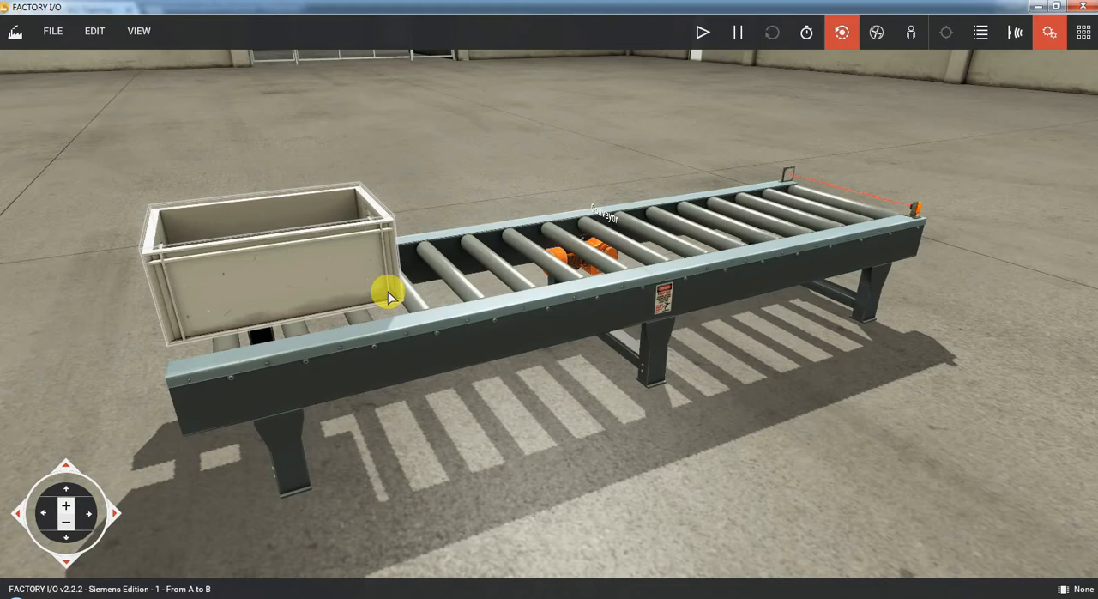
{"action": "mouse_move", "coordinate": [820, 254]}
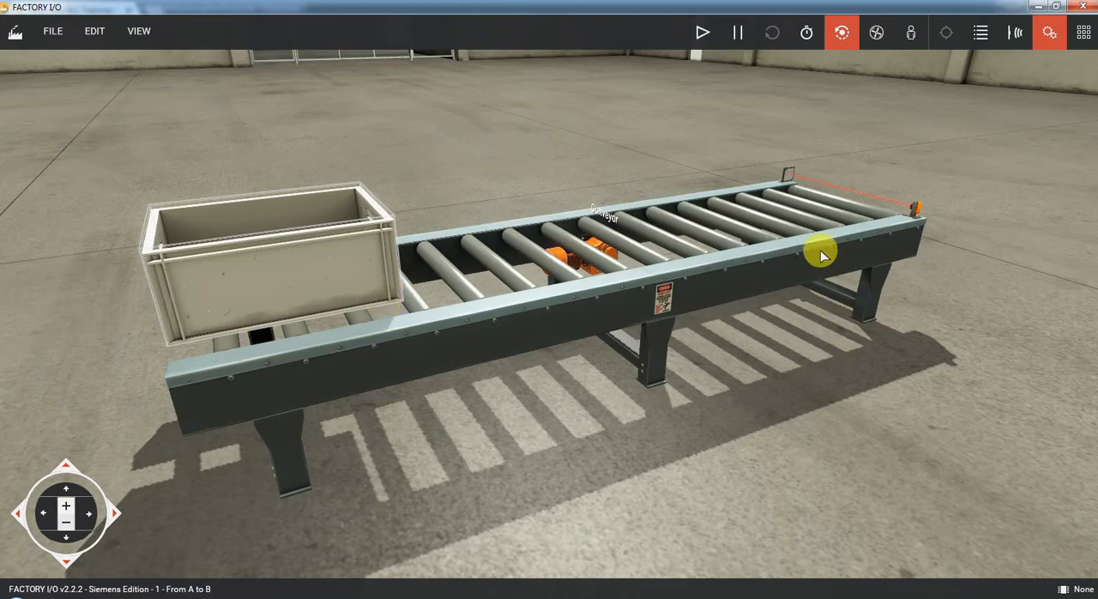
{"action": "mouse_move", "coordinate": [913, 295]}
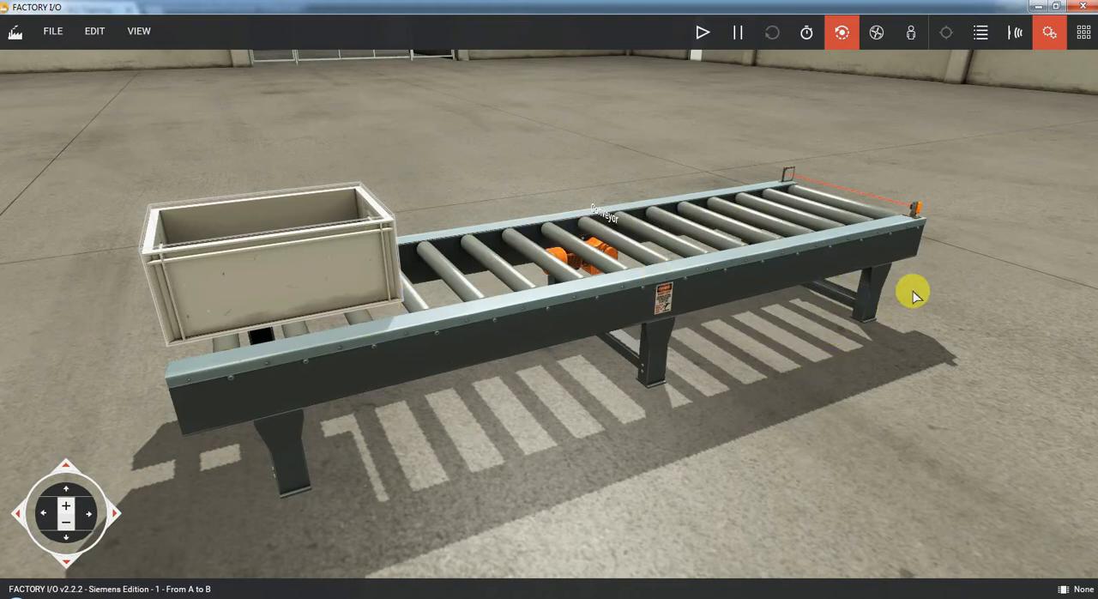
{"action": "mouse_move", "coordinate": [299, 299]}
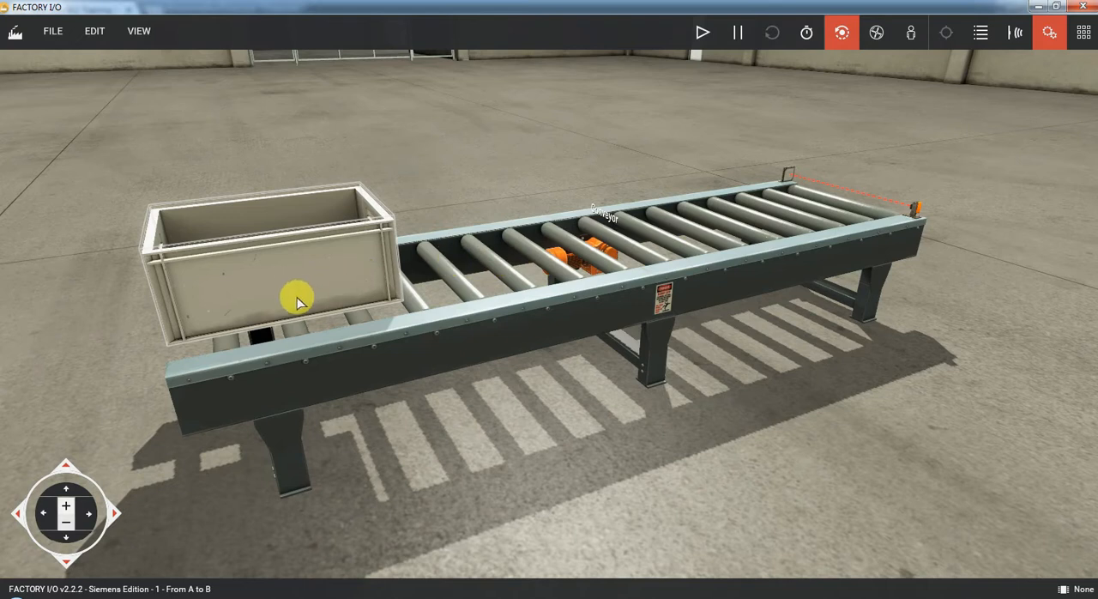
{"action": "mouse_move", "coordinate": [374, 289]}
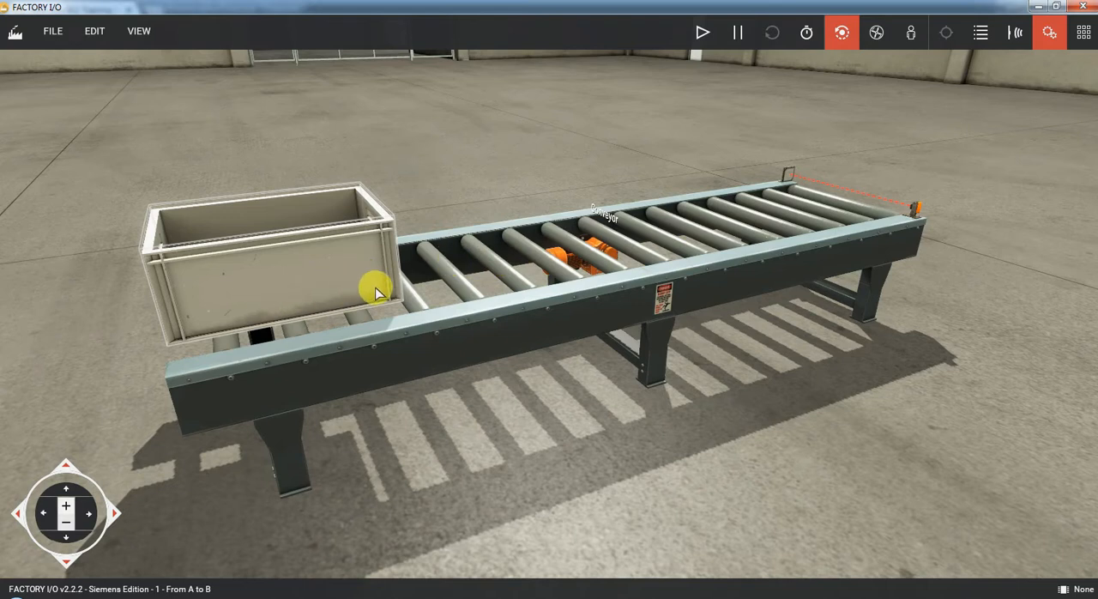
{"action": "mouse_move", "coordinate": [855, 199]}
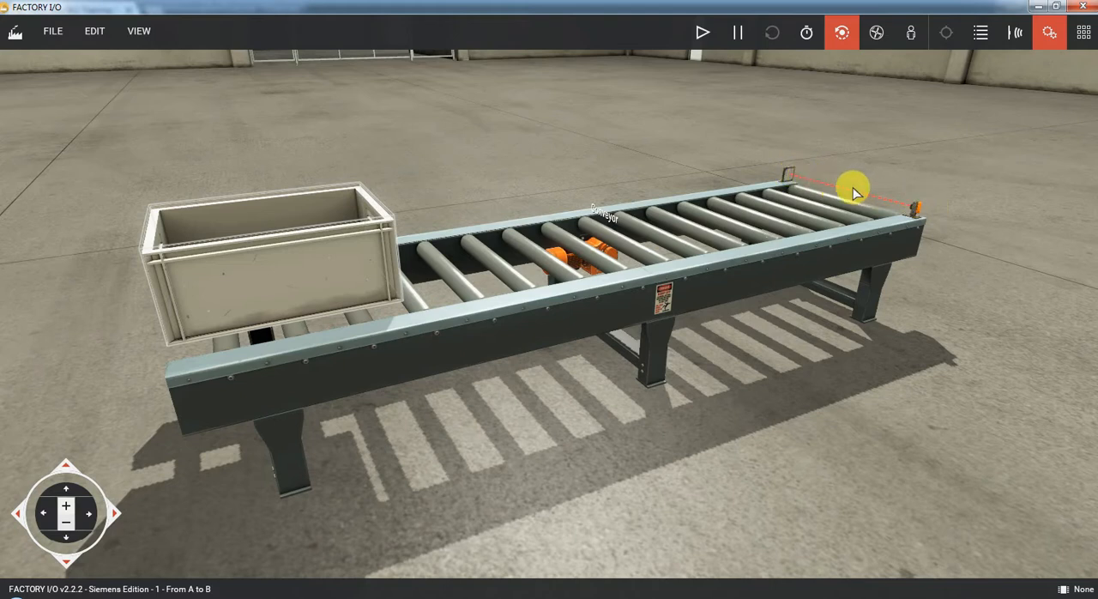
{"action": "mouse_move", "coordinate": [834, 205]}
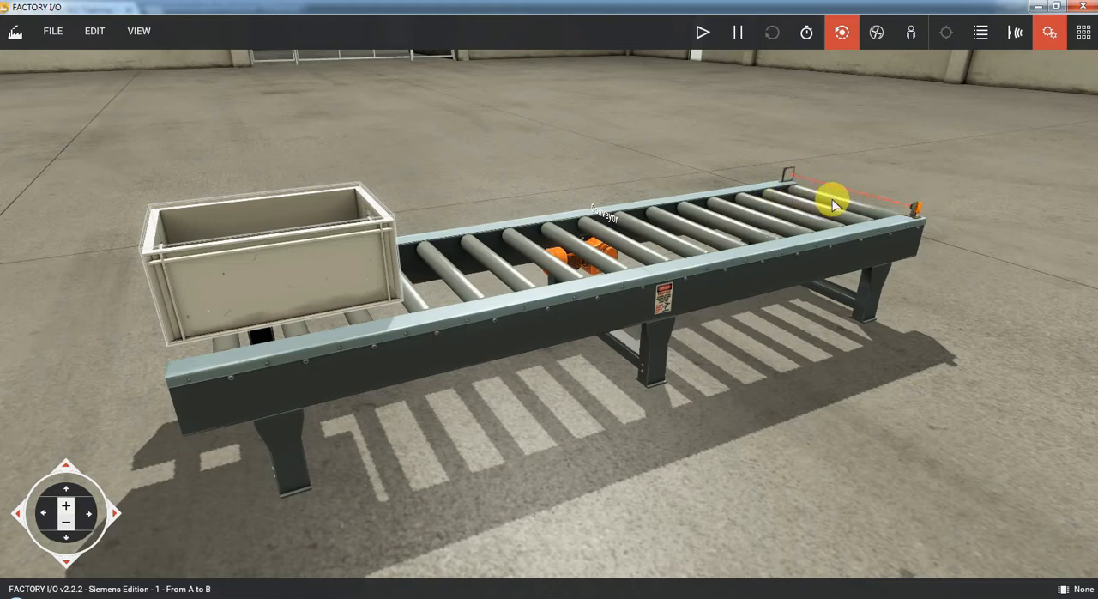
{"action": "mouse_move", "coordinate": [567, 127]}
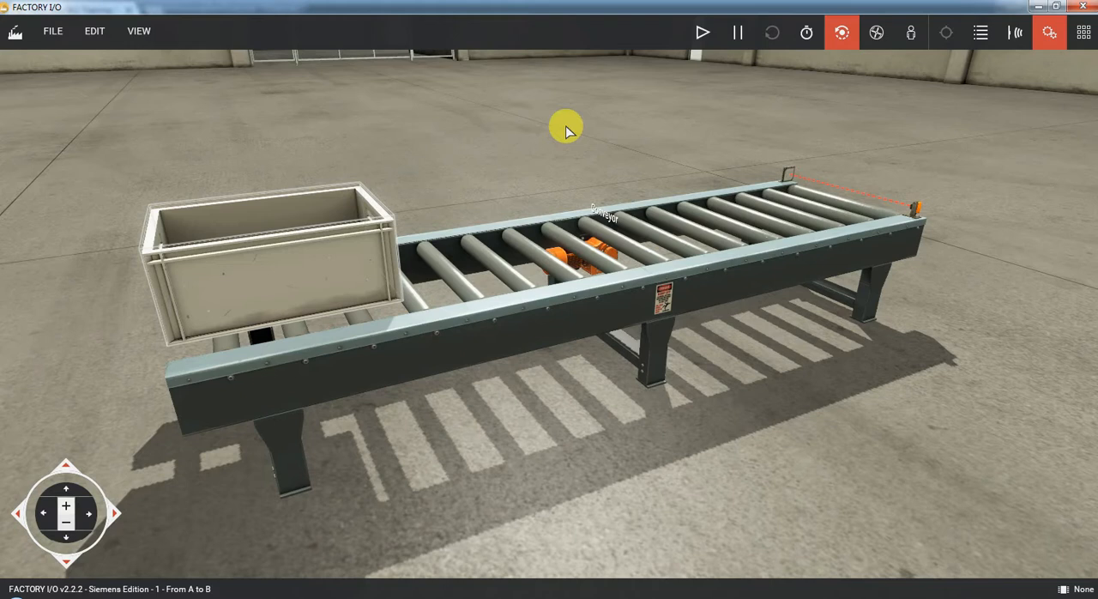
{"action": "mouse_move", "coordinate": [120, 158]}
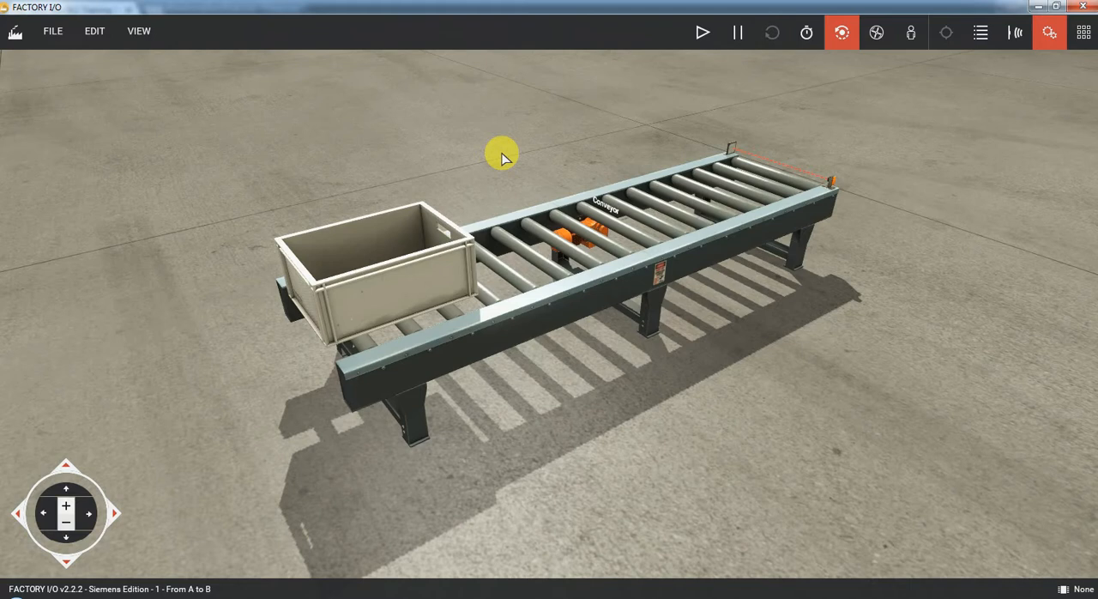
{"action": "mouse_move", "coordinate": [397, 236]}
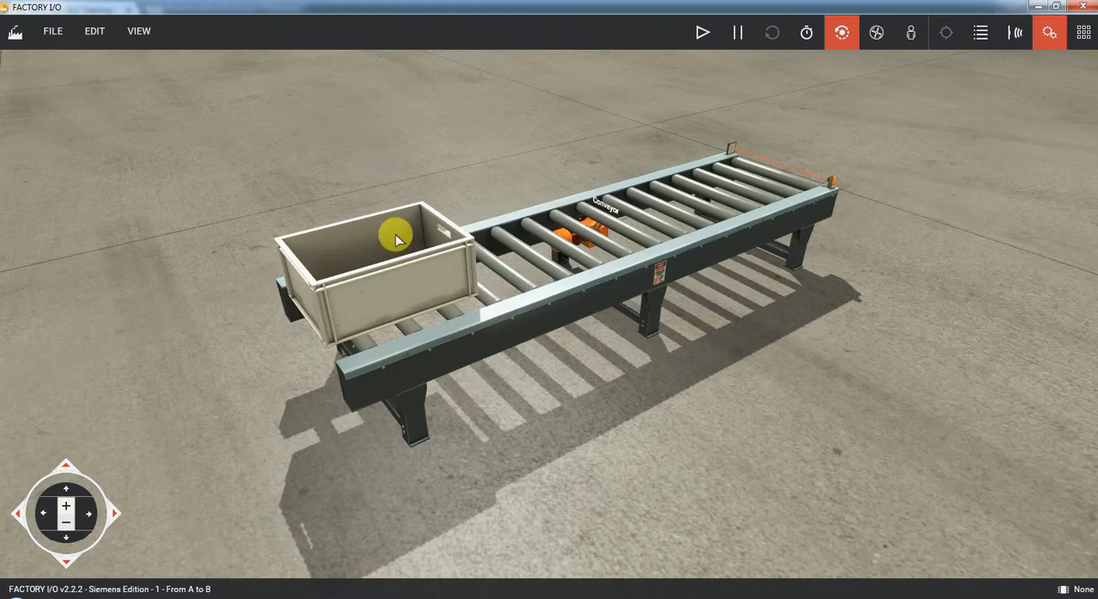
{"action": "mouse_move", "coordinate": [275, 231]}
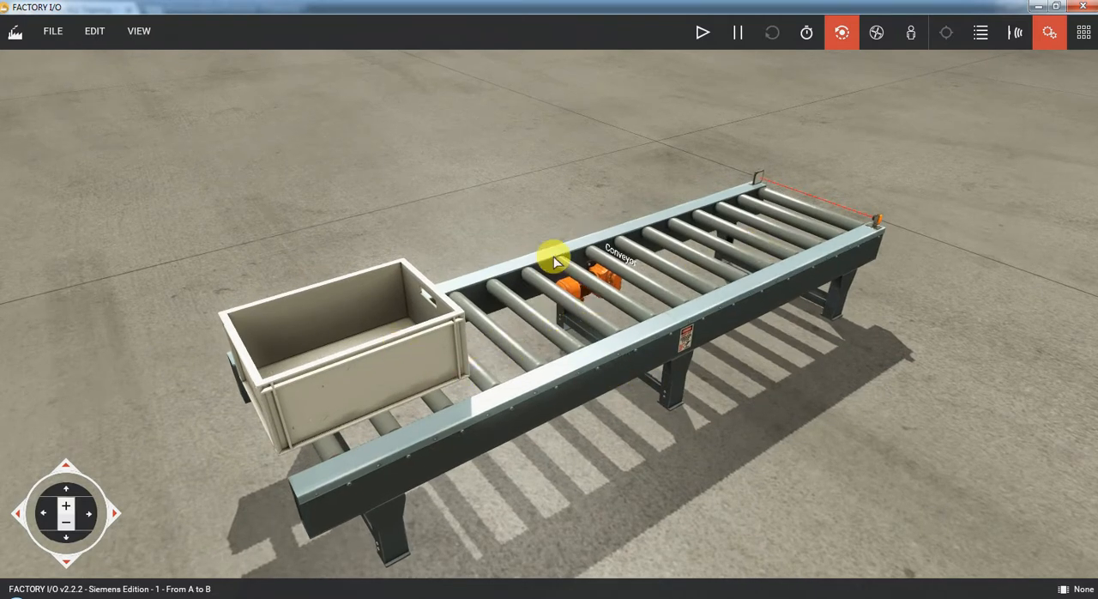
{"action": "mouse_move", "coordinate": [479, 215]}
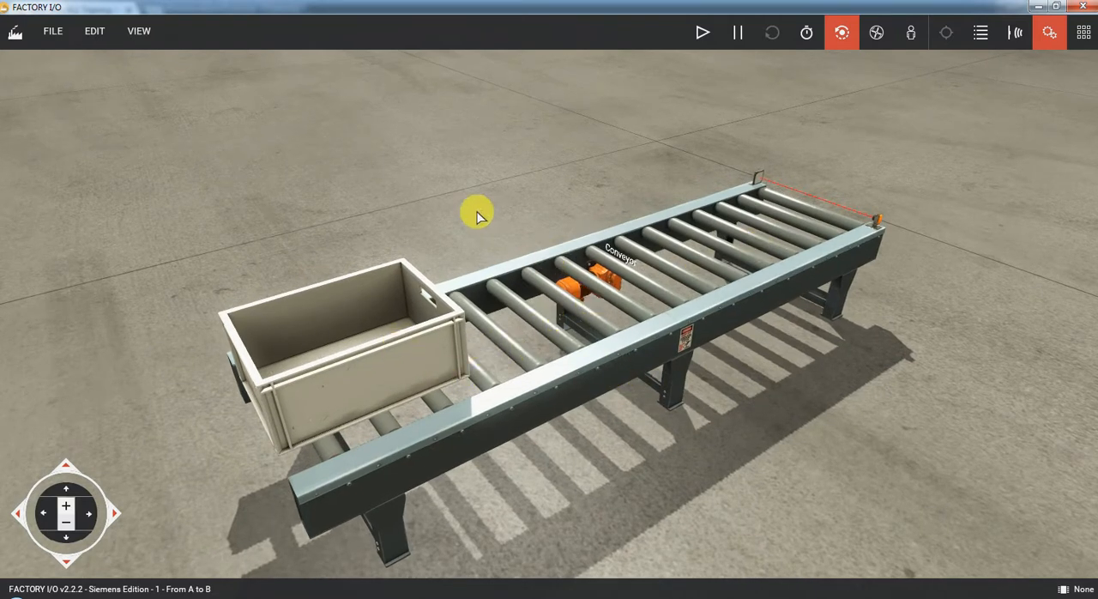